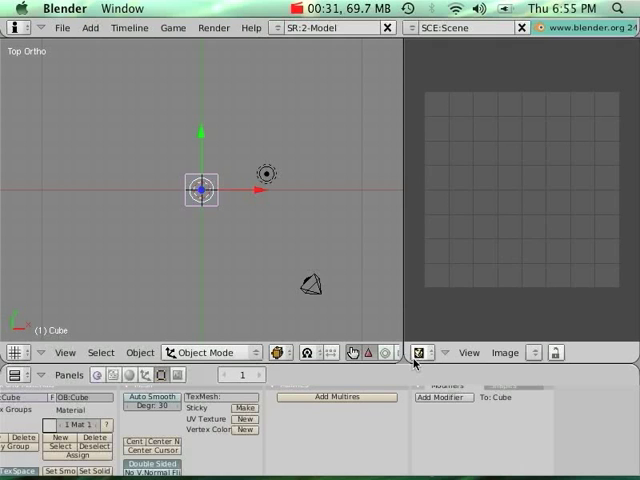
- Show the image editor, view through the camera, select the cube and bring up its texture buttons
{"action": "left_click", "coordinate": [416, 352]}
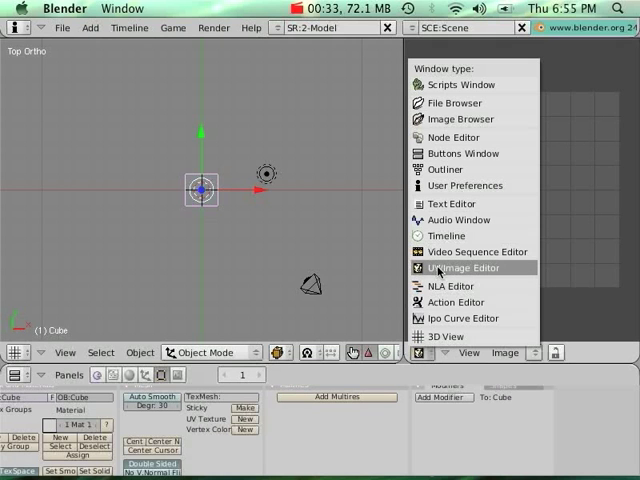
{"action": "left_click", "coordinate": [460, 268]}
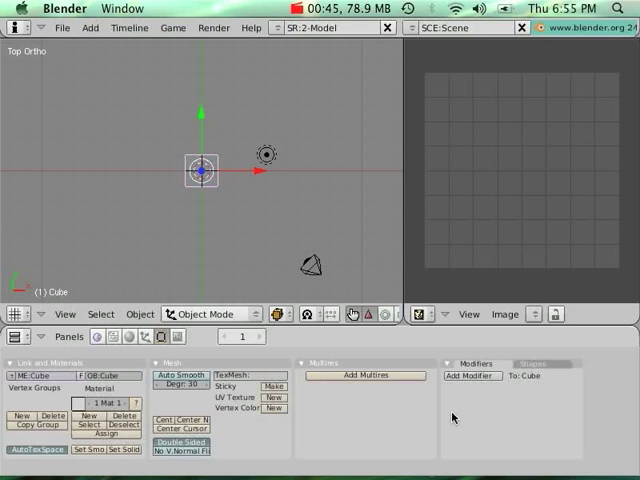
{"action": "key", "text": "KP_0"}
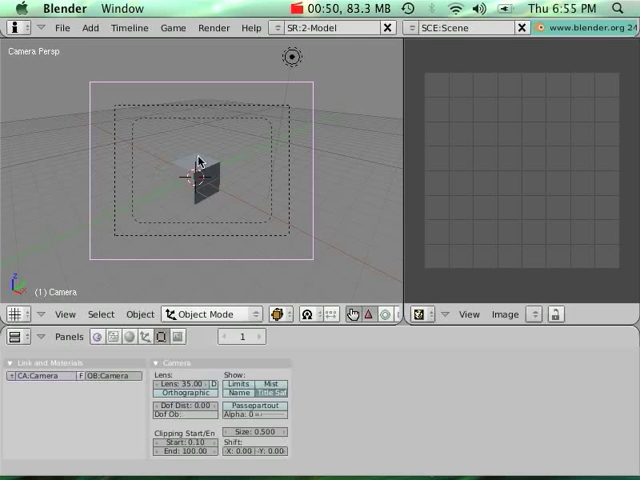
{"action": "left_click", "coordinate": [198, 184]}
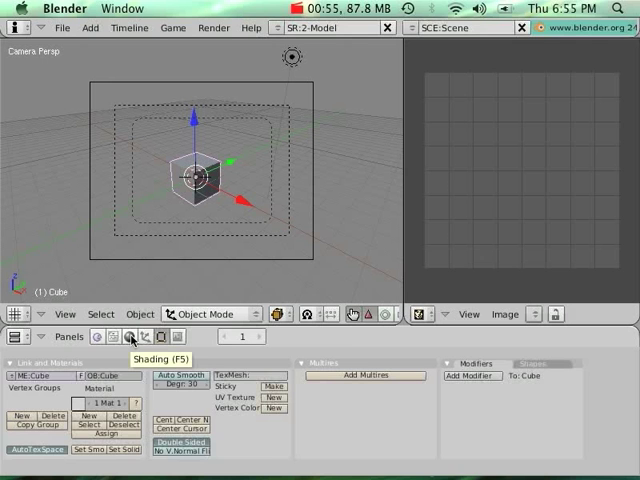
{"action": "left_click", "coordinate": [240, 336]}
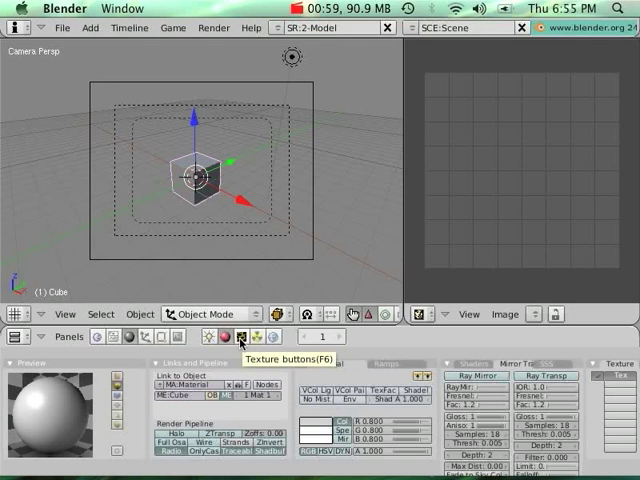
{"action": "left_click", "coordinate": [240, 336]}
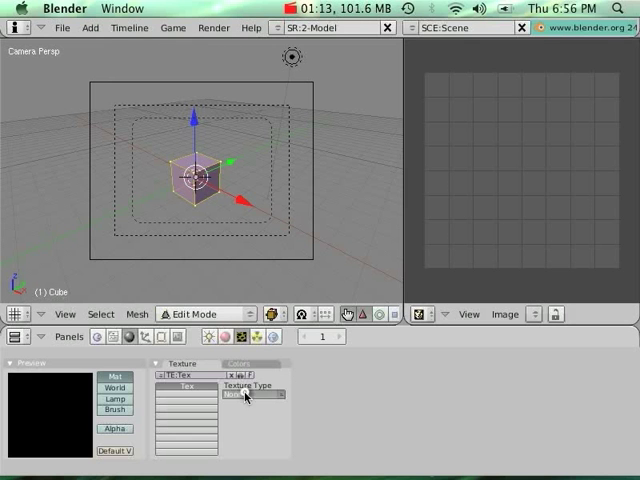
- Set the cube's texture type to Image for the pebble stone picture
{"action": "left_click", "coordinate": [244, 396]}
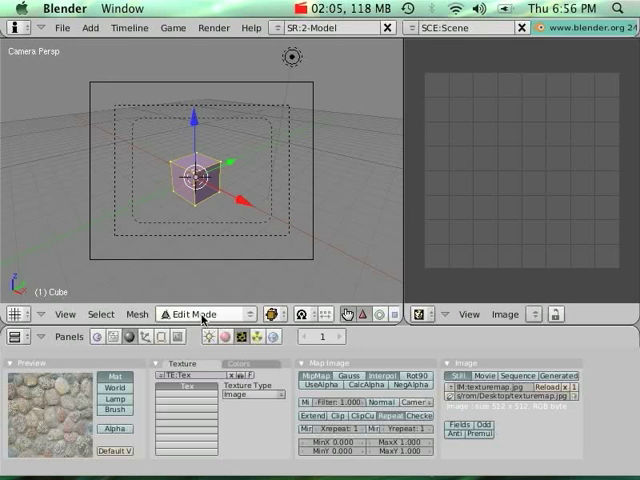
- Display the loaded stone texture in the UV/Image Editor beside the cube
{"action": "left_click", "coordinate": [190, 314]}
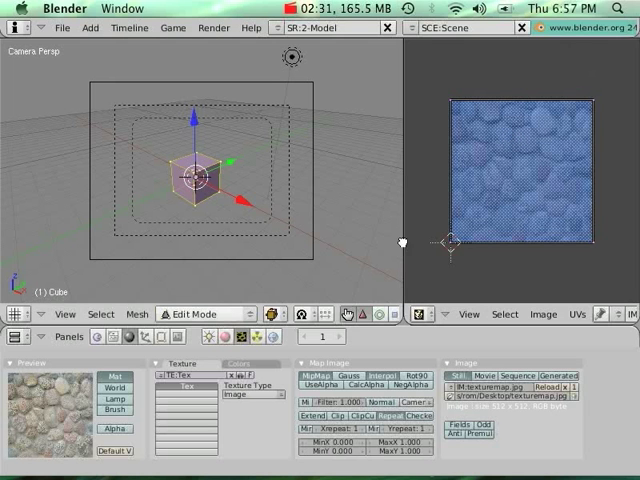
{"action": "mouse_move", "coordinate": [196, 216]}
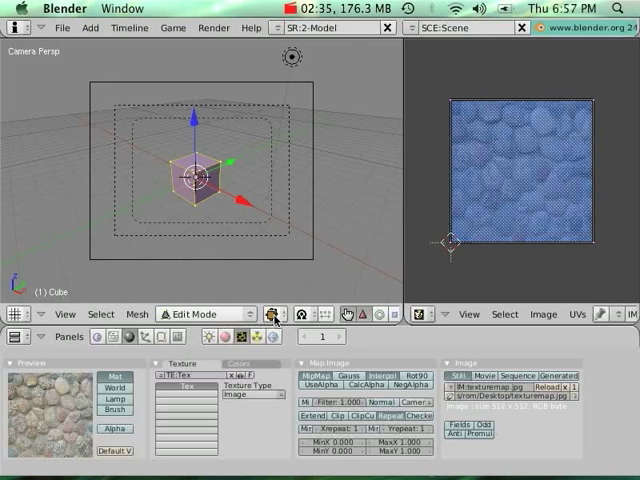
{"action": "left_click", "coordinate": [288, 312]}
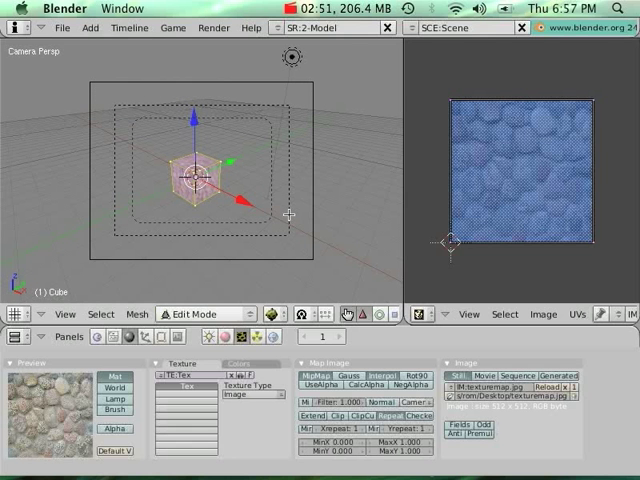
- Switch the 3D View from Edit Mode back to Object Mode
{"action": "left_click", "coordinate": [196, 314]}
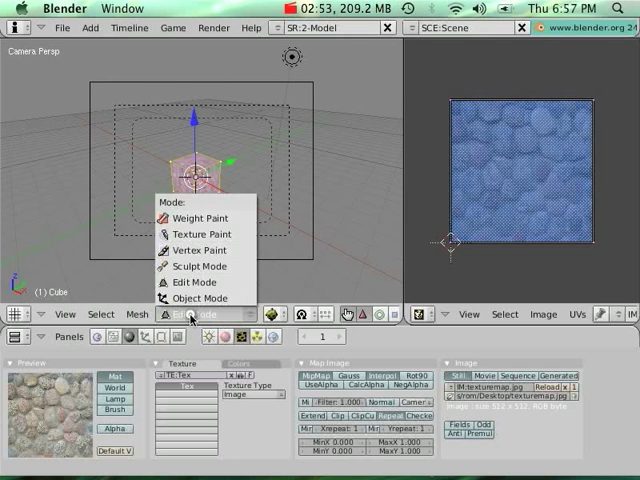
{"action": "left_click", "coordinate": [200, 298]}
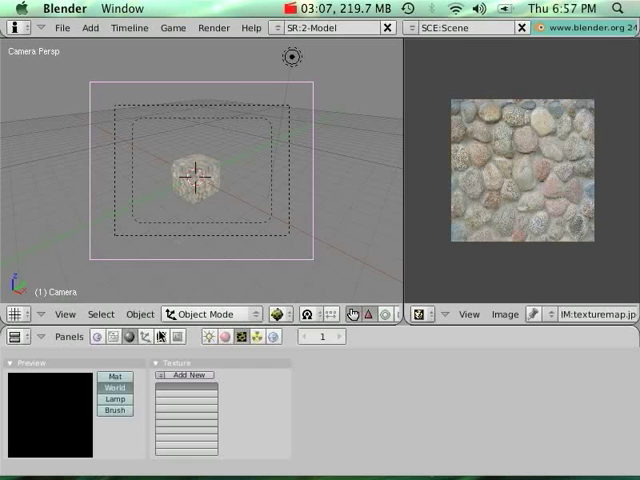
- Zoom in on the textured cube and switch the screen layout
{"action": "left_click", "coordinate": [160, 336]}
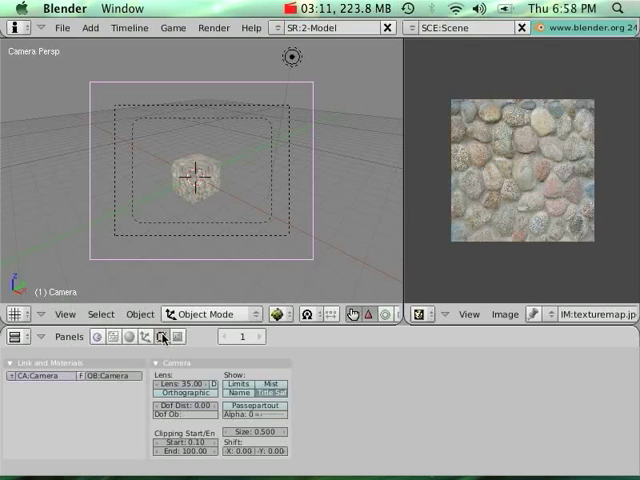
{"action": "mouse_move", "coordinate": [212, 146]}
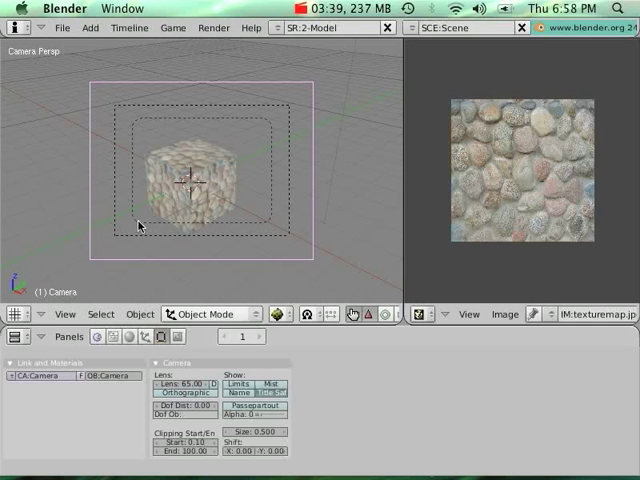
{"action": "mouse_move", "coordinate": [116, 108]}
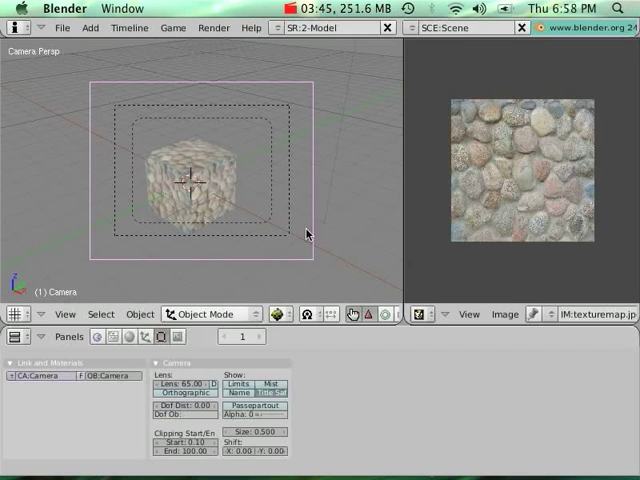
{"action": "mouse_move", "coordinate": [160, 96]}
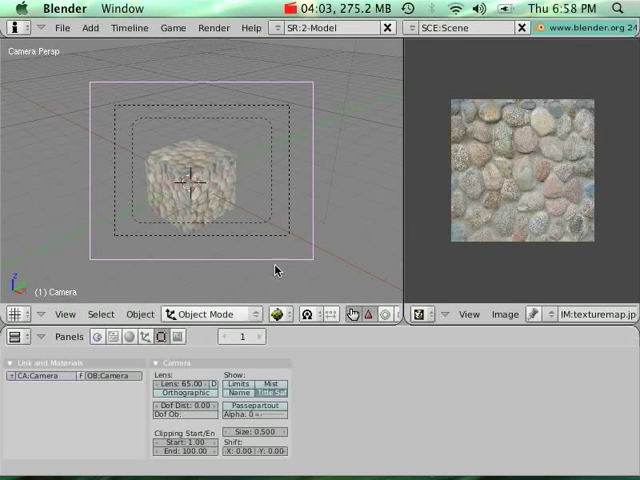
{"action": "left_click", "coordinate": [276, 28]}
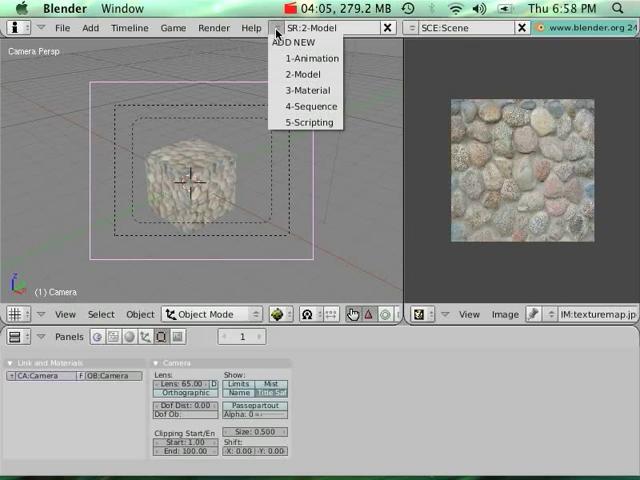
{"action": "left_click", "coordinate": [308, 120]}
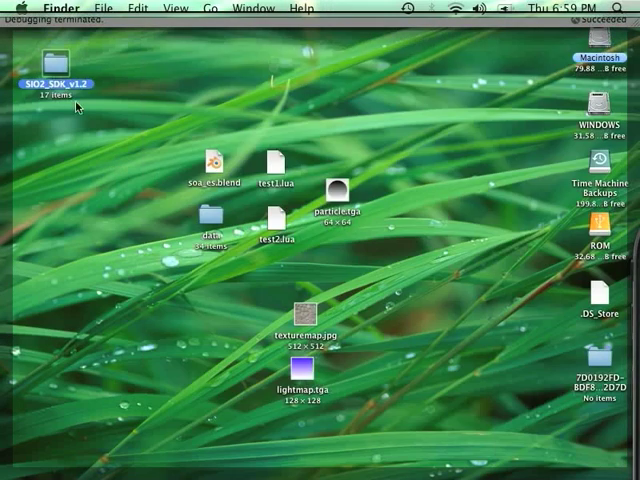
- Open the SIO2_SDK_v1.2 folder from the desktop
{"action": "double_click", "coordinate": [208, 222]}
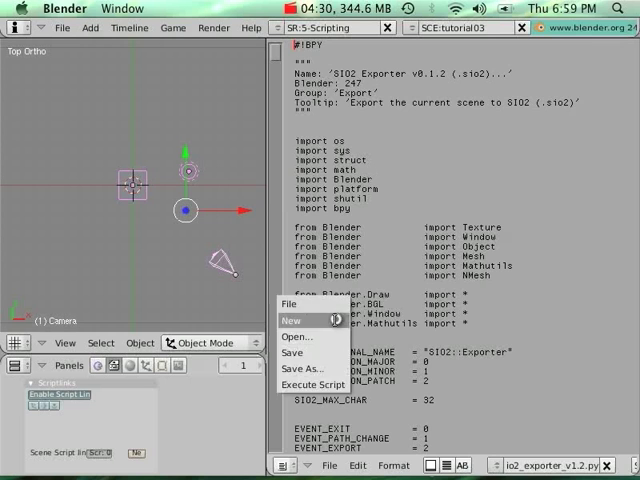
- Run the SIO2 exporter script with SIO2_SDK_v1.2/data as output and export the scene
{"action": "left_click", "coordinate": [314, 384]}
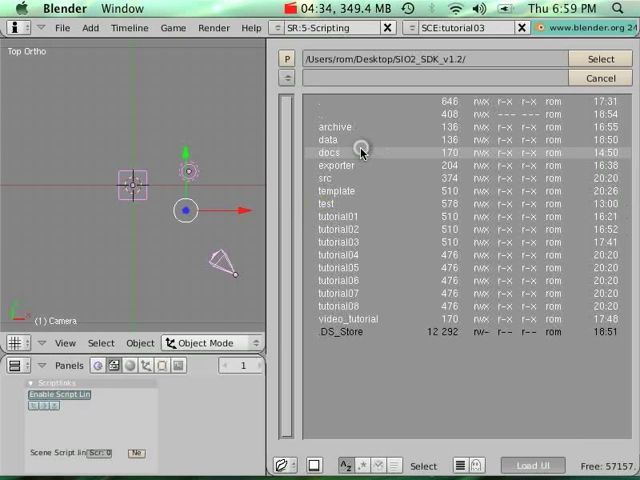
{"action": "double_click", "coordinate": [332, 140]}
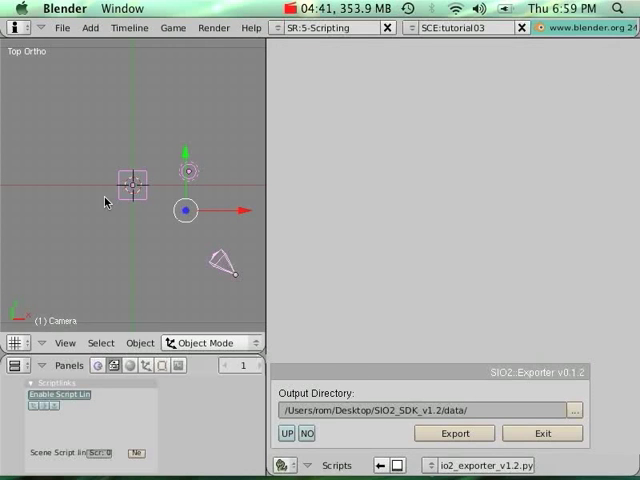
{"action": "left_click", "coordinate": [452, 432]}
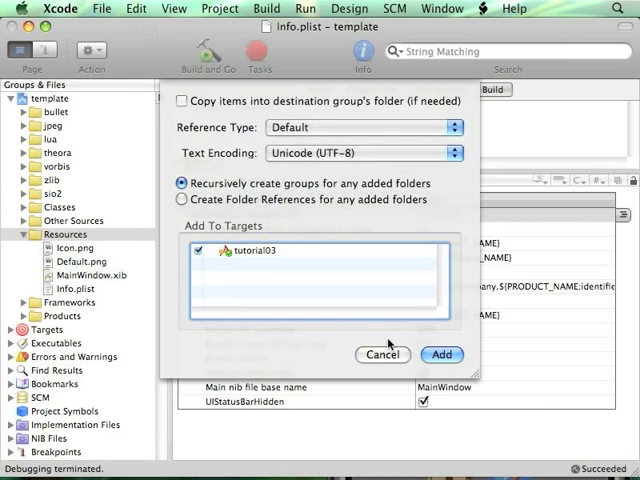
- Add tutorial03.sio2 to the template project's resources, then Build and Go
{"action": "left_click", "coordinate": [442, 356]}
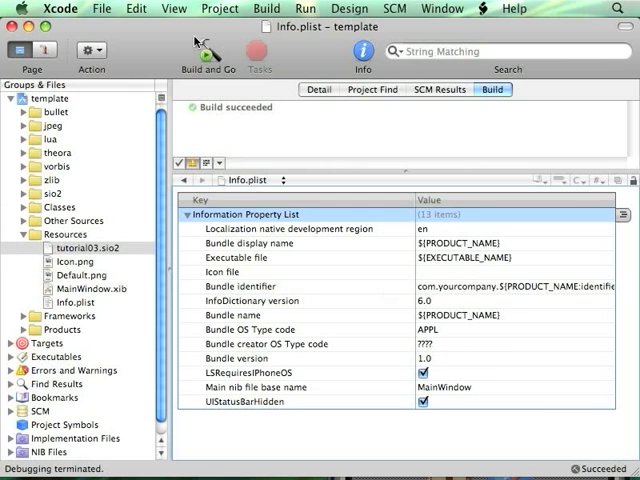
{"action": "left_click", "coordinate": [208, 52]}
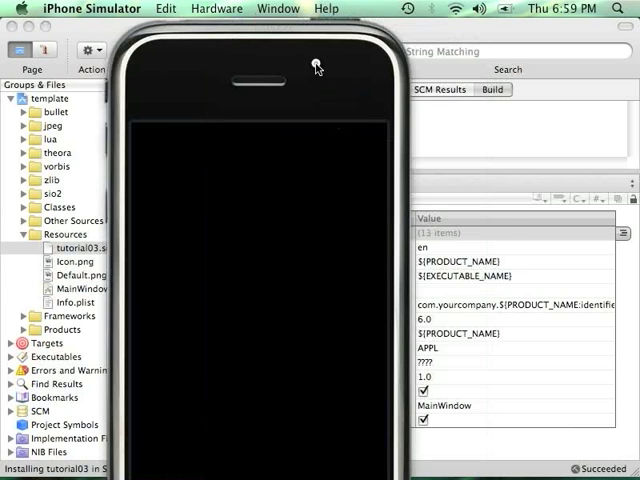
- Rotate the simulated iPhone left to landscape via the Hardware menu
{"action": "left_click", "coordinate": [216, 8]}
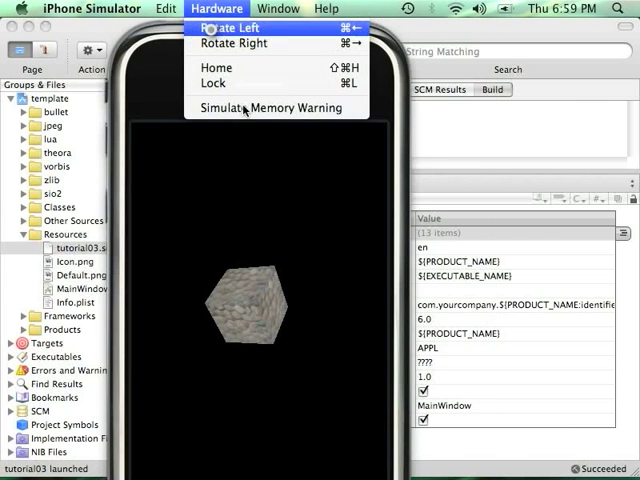
{"action": "left_click", "coordinate": [232, 28]}
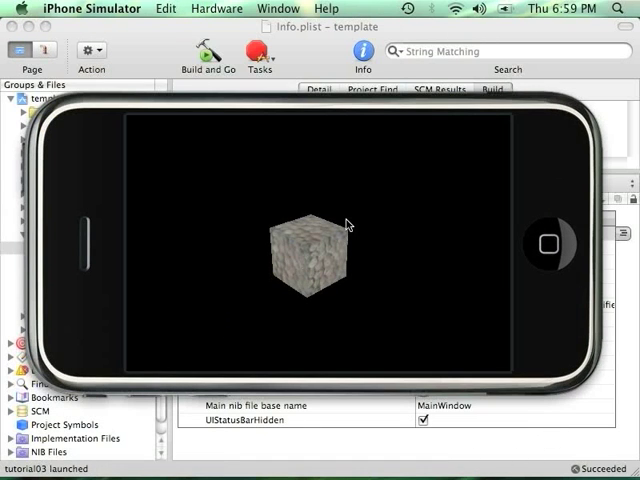
{"action": "mouse_move", "coordinate": [372, 204]}
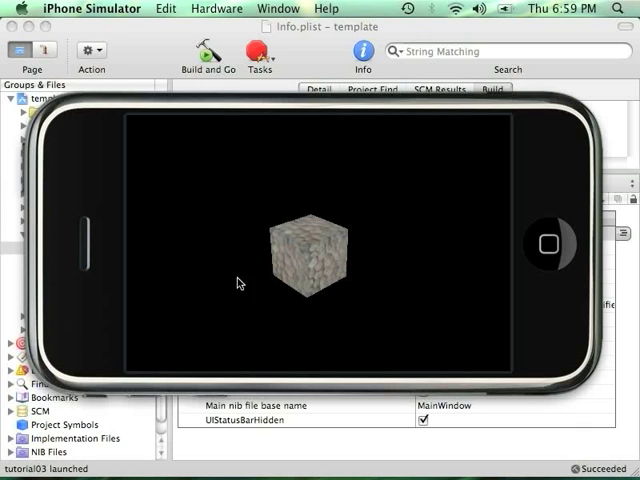
{"action": "mouse_move", "coordinate": [296, 220]}
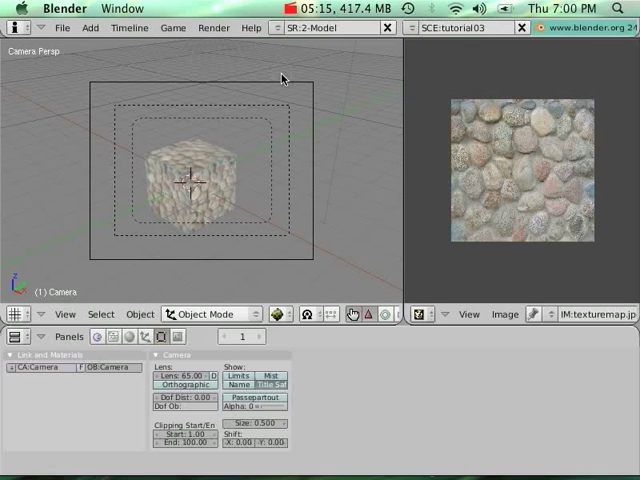
{"action": "mouse_move", "coordinate": [132, 336]}
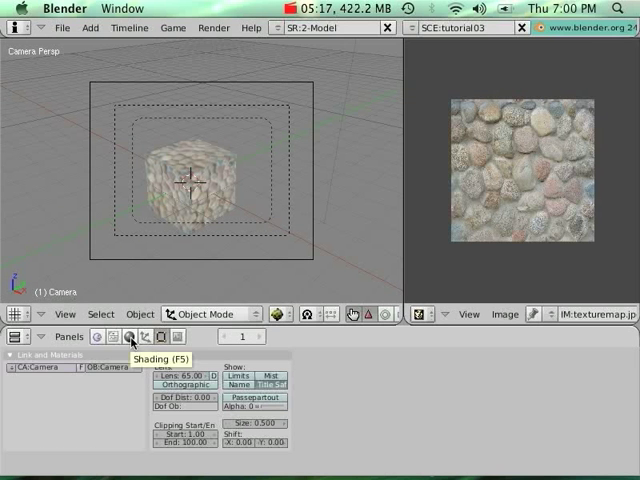
- Bring up the cube's Shading buttons for its texture channels
{"action": "left_click", "coordinate": [144, 336]}
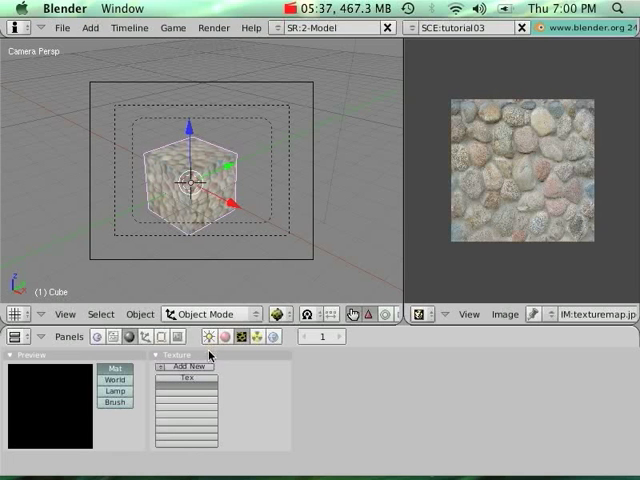
{"action": "mouse_move", "coordinate": [198, 368]}
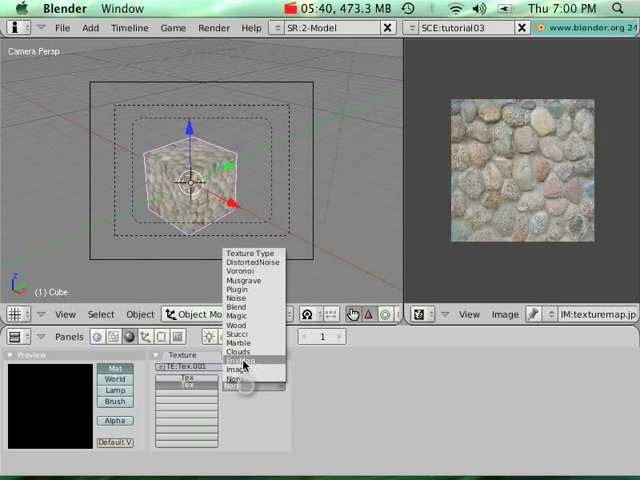
- Set the new texture channel to Image type and load an image file for it
{"action": "left_click", "coordinate": [236, 384]}
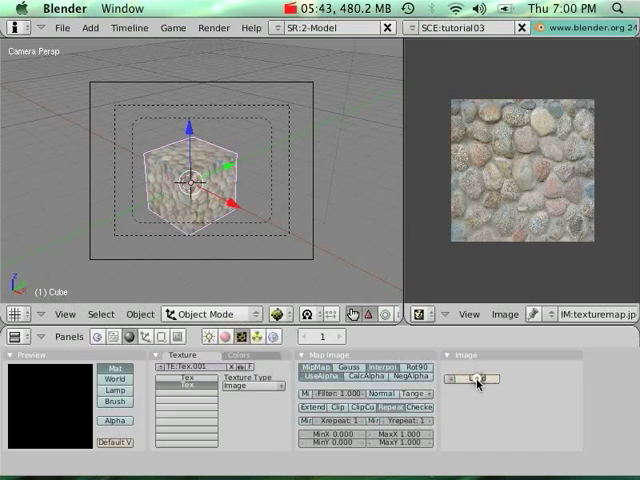
{"action": "left_click", "coordinate": [468, 378]}
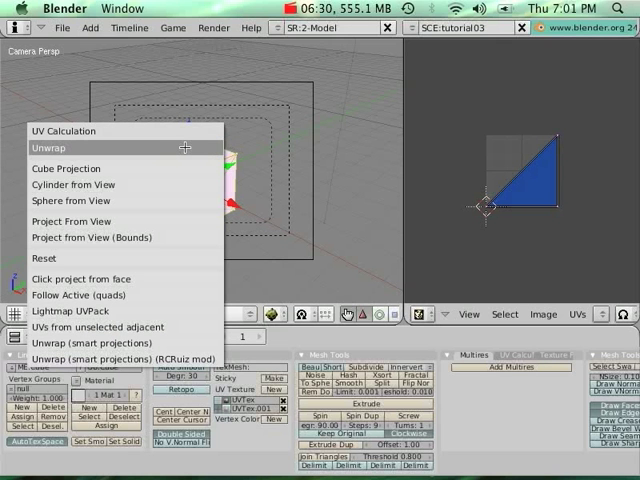
{"action": "mouse_move", "coordinate": [68, 312]}
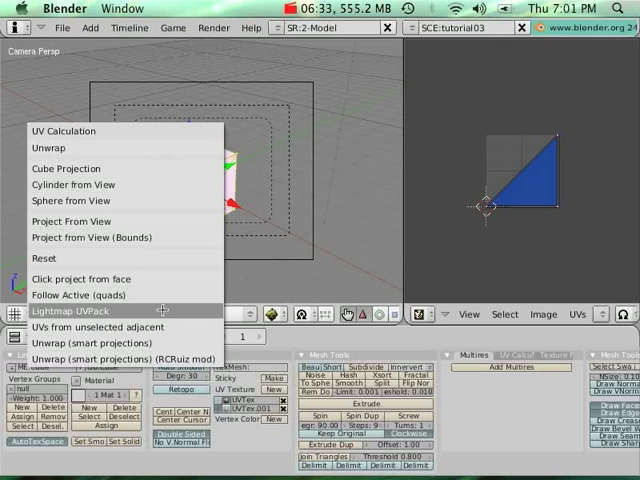